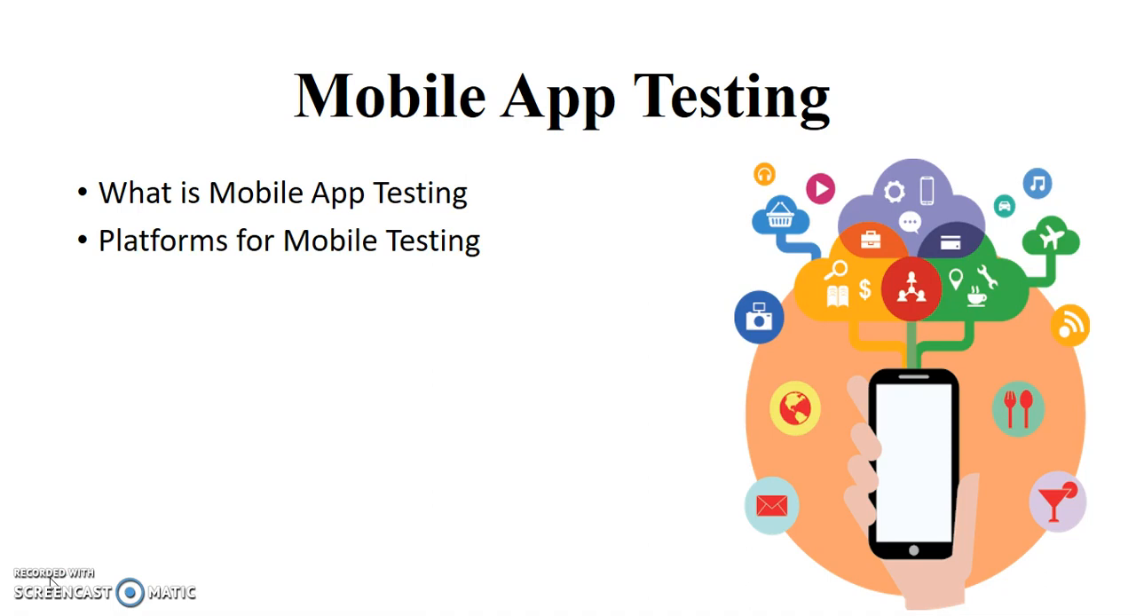
Step: Reveal the agenda bullets: What We test in an App, Set up for Android, Writing scripts
type("What We test in an App")
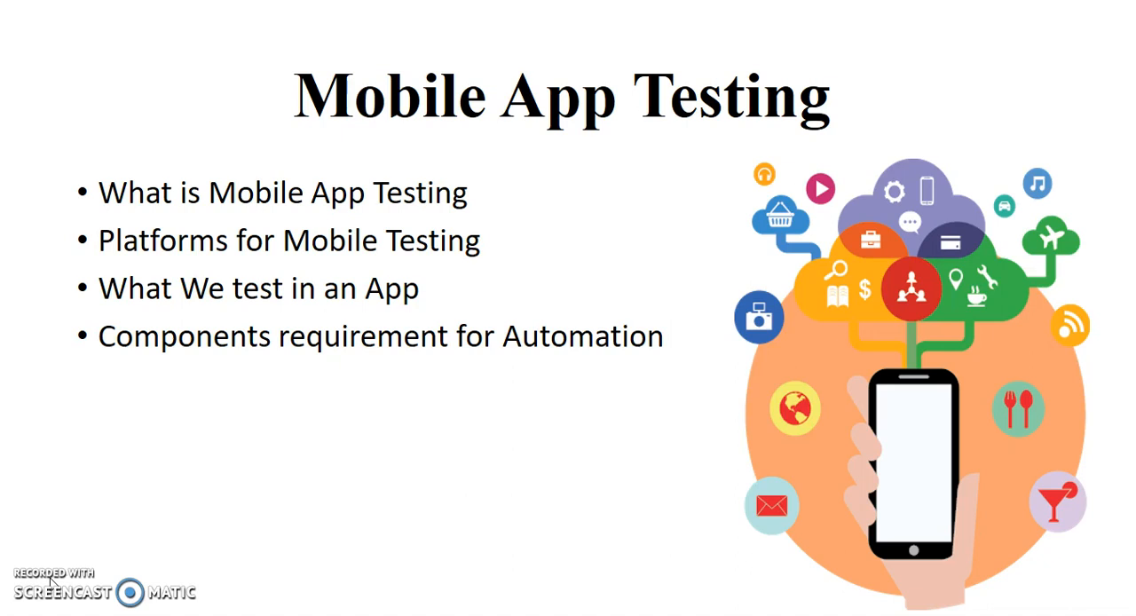
type("Set up for Android")
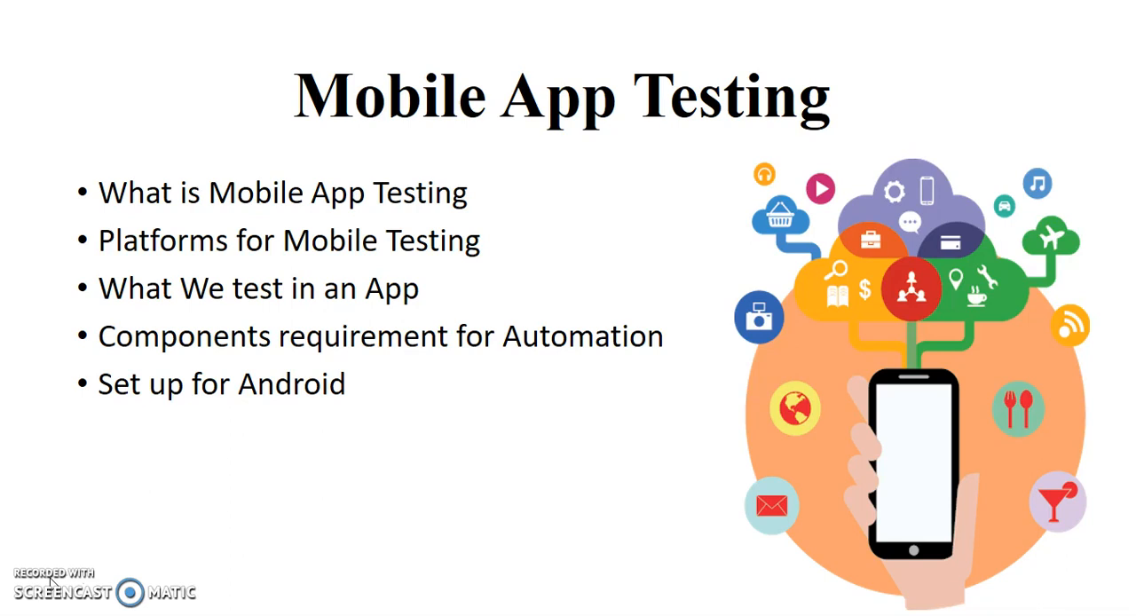
type("Writing scripts")
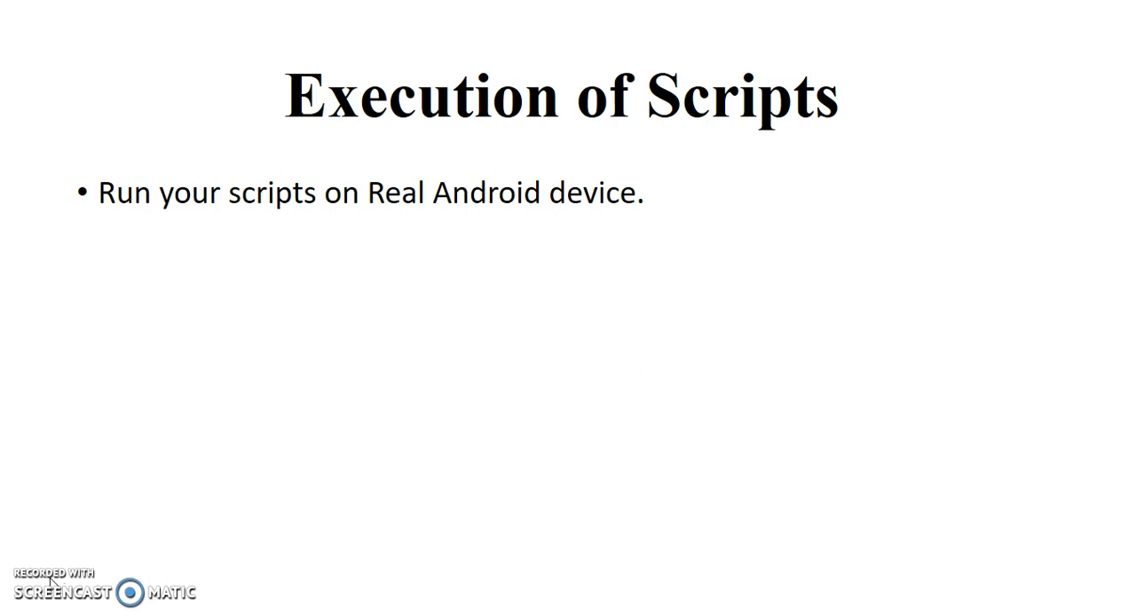
Step: Leave the slide show and bring up MobileWebTest.java in the Eclipse editor
key("Escape")
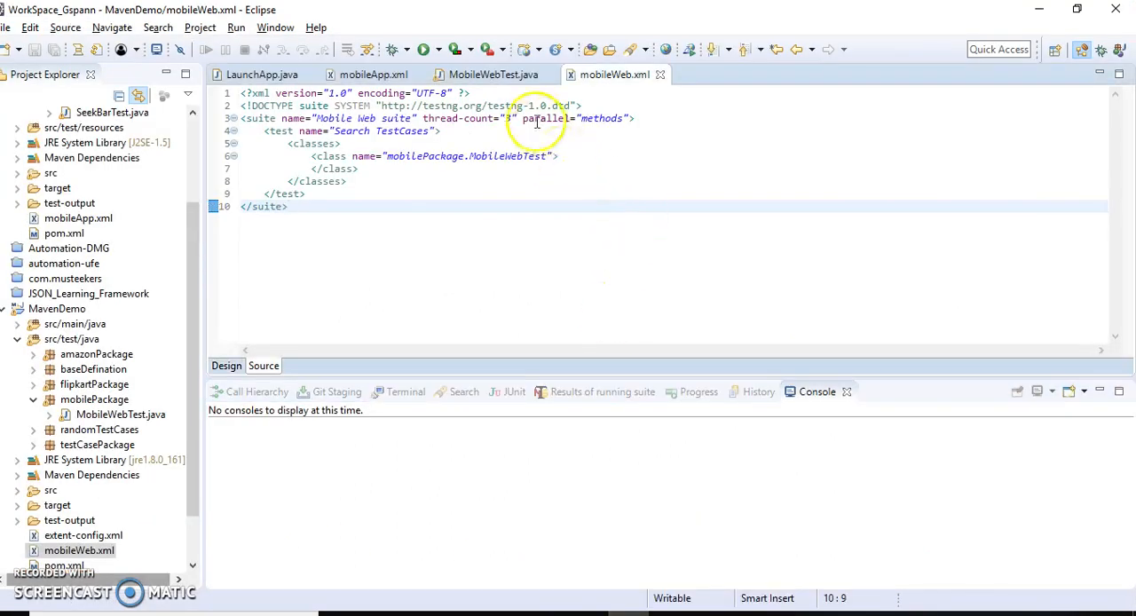
left_click(494, 74)
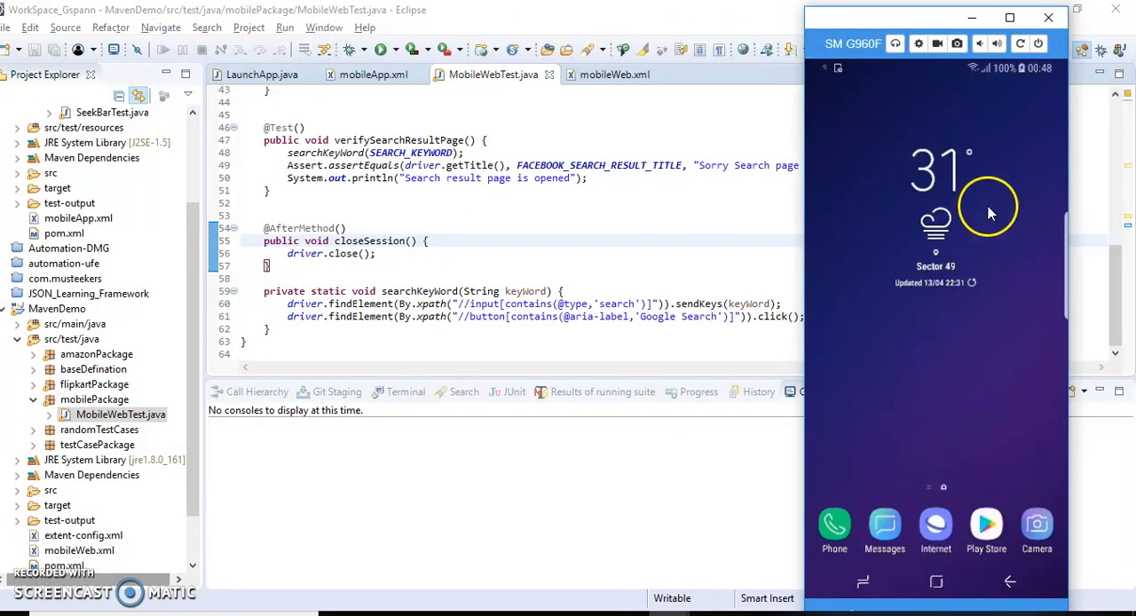
mouse_move(891, 258)
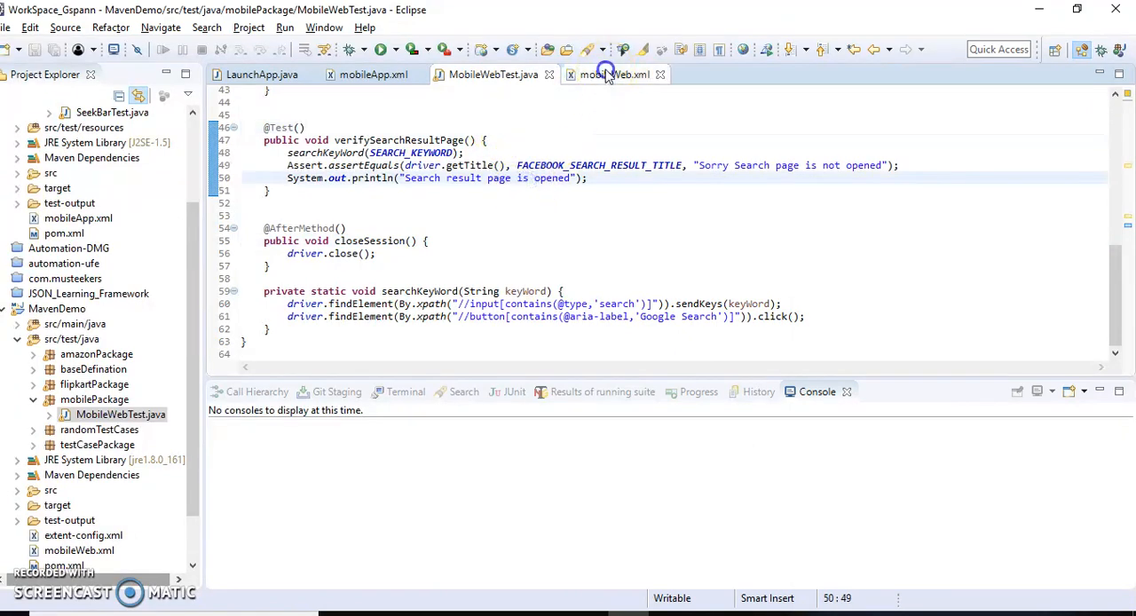
Step: Review mobileWeb.xml, check MobileWebTest.java capabilities, and return to the suite file
left_click(612, 74)
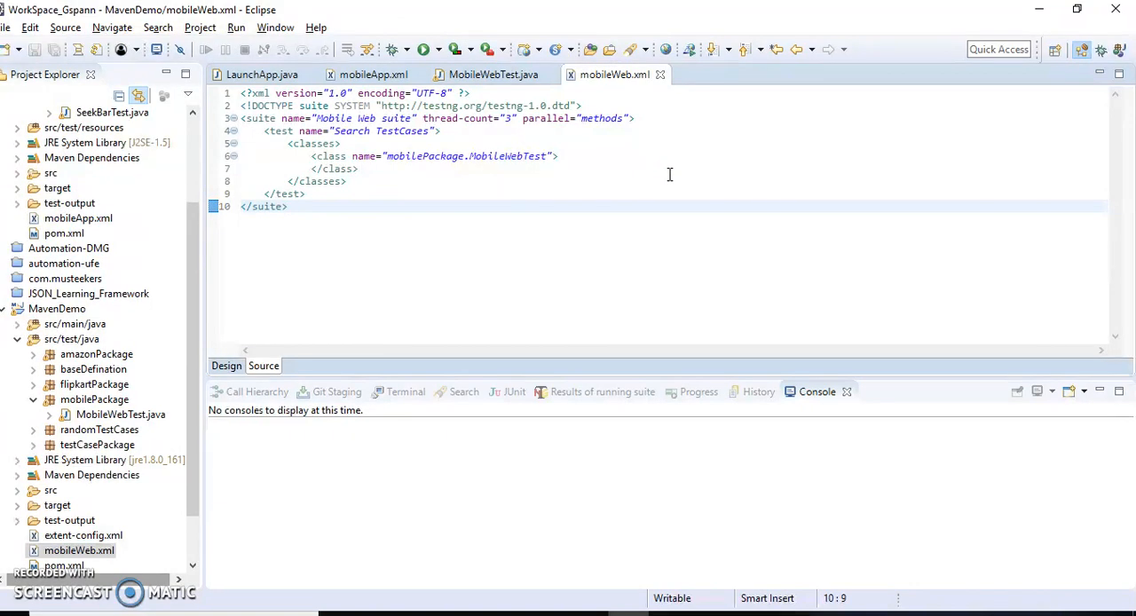
left_click(288, 206)
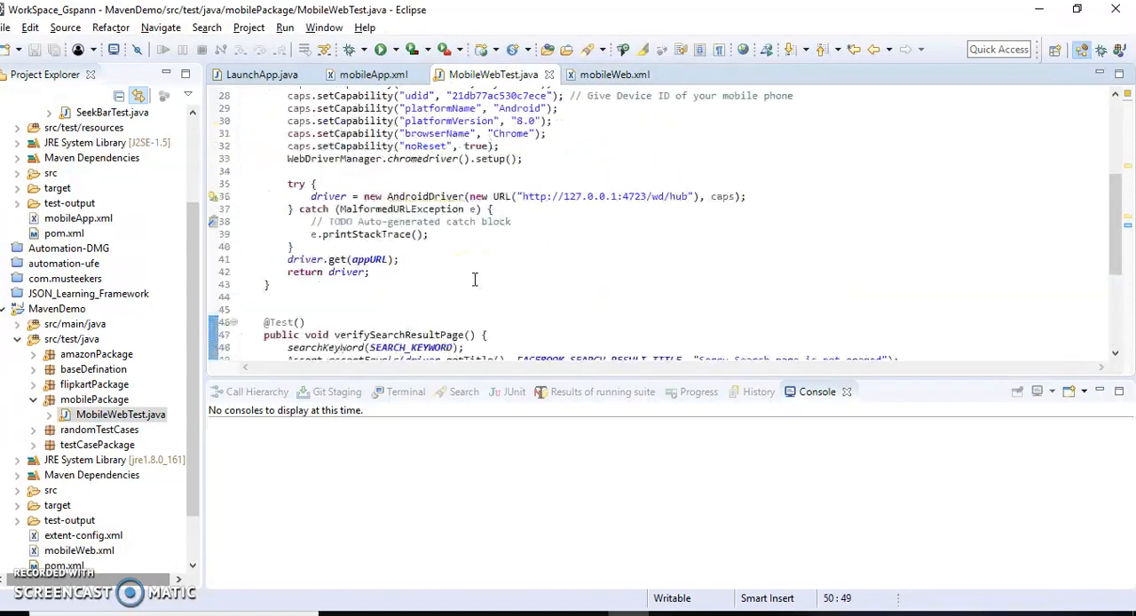
left_click(614, 74)
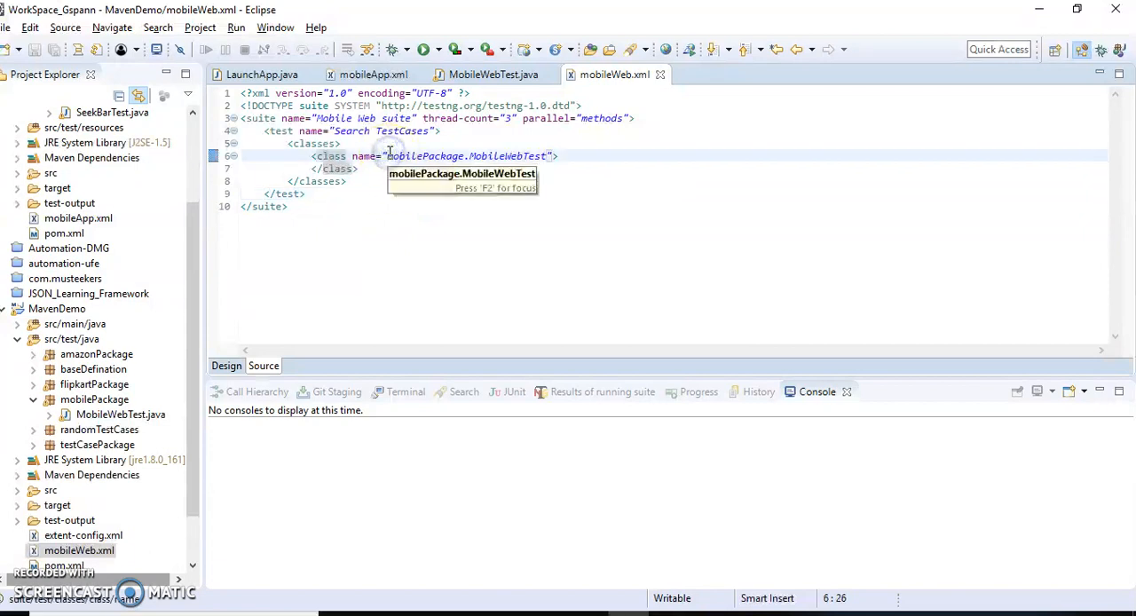
Step: Check the Appium log, then bring up the Run As options for mobileWeb.xml
right_click(388, 149)
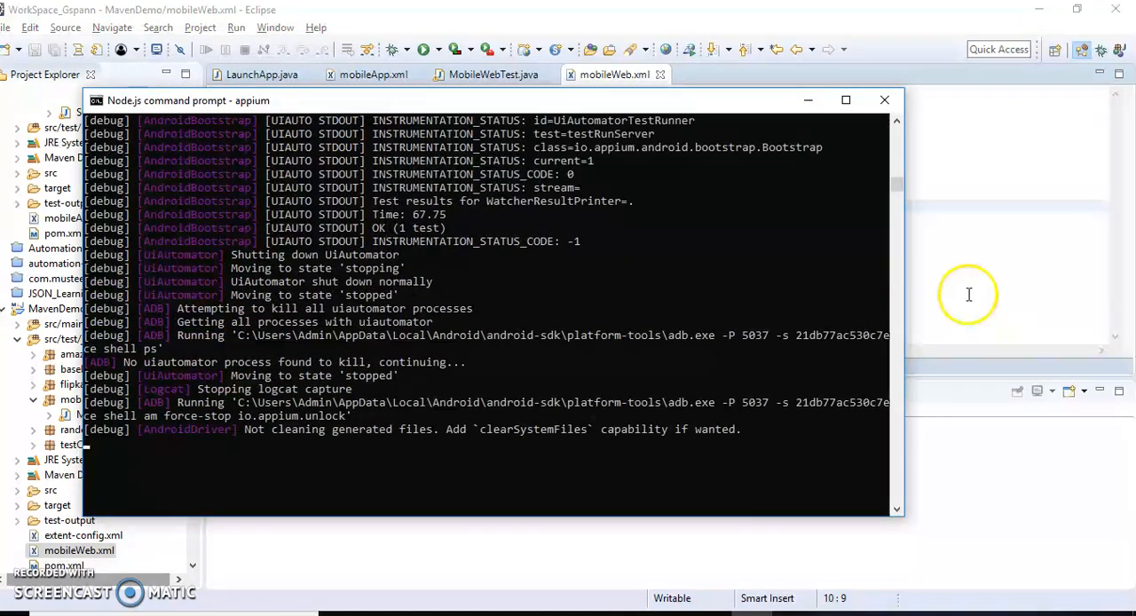
right_click(523, 163)
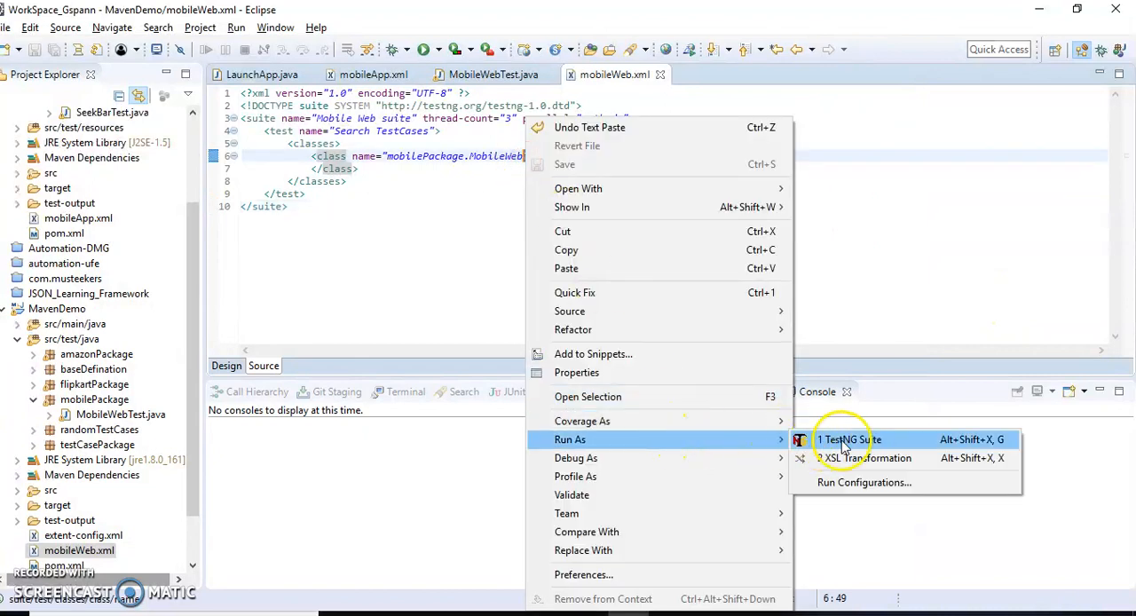
left_click(848, 440)
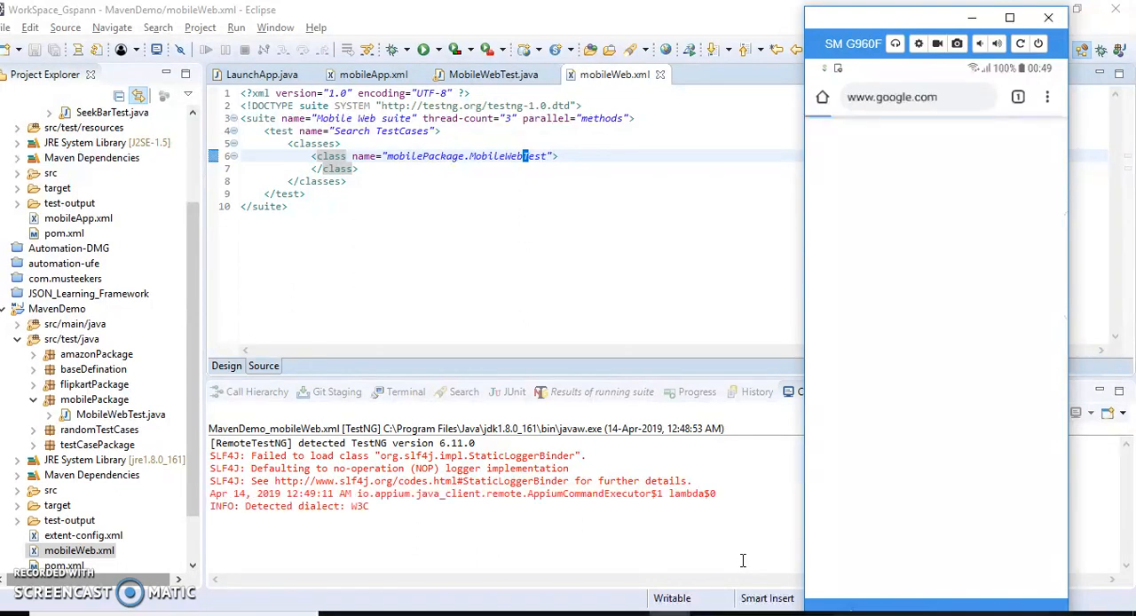
Step: Let the test search 'facebook' on the phone and view the Console results
type("facebook")
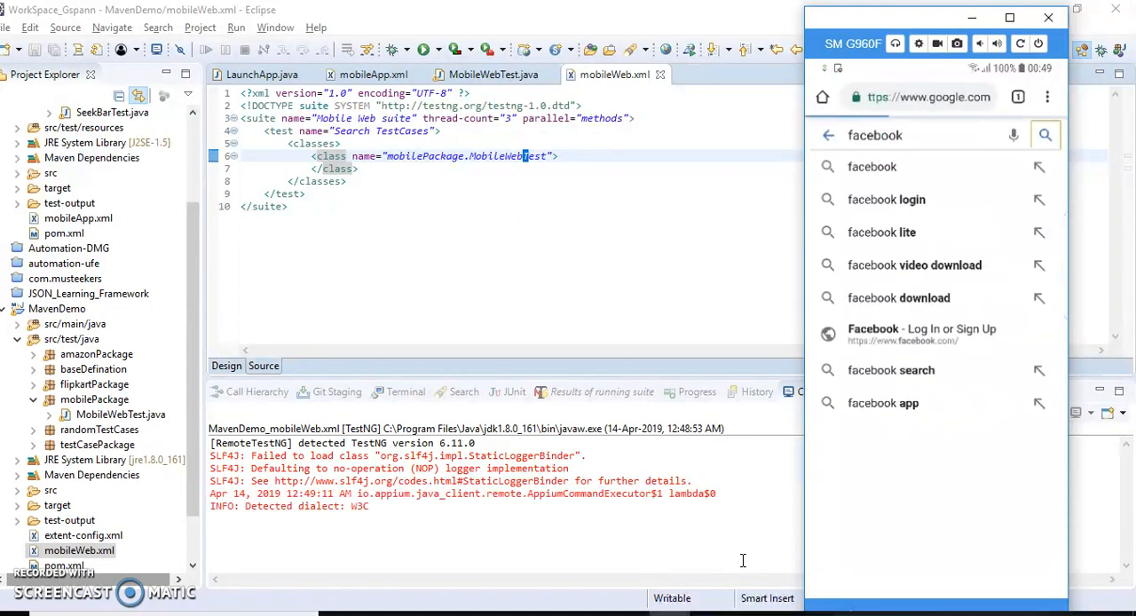
left_click(1045, 135)
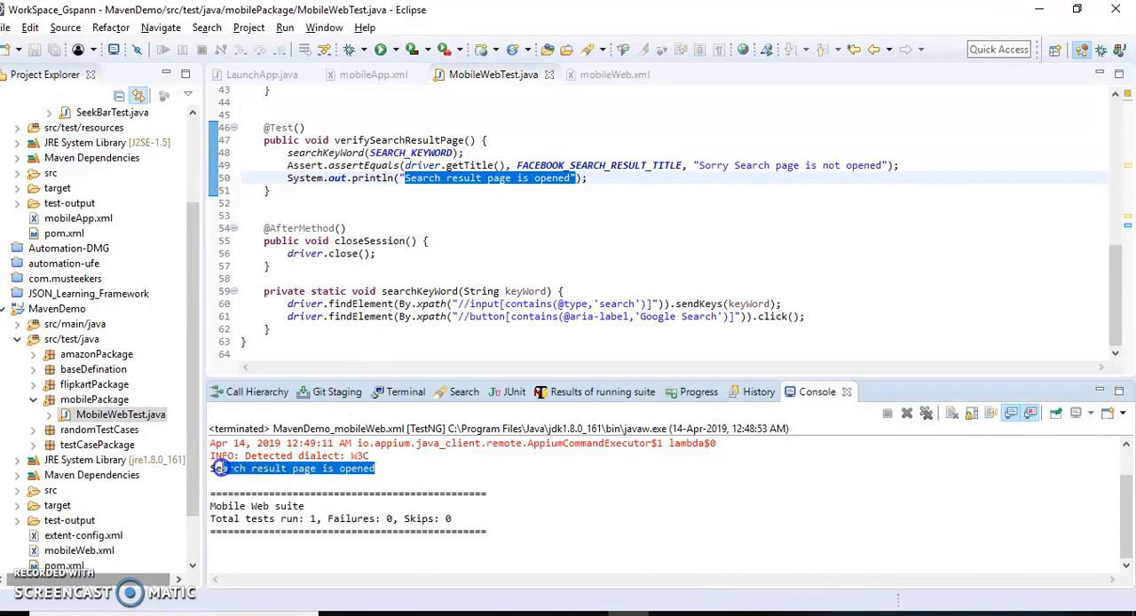
Step: View the TestNG results summary showing verifySearchResultPage passed, 1 of 1
left_click(536, 242)
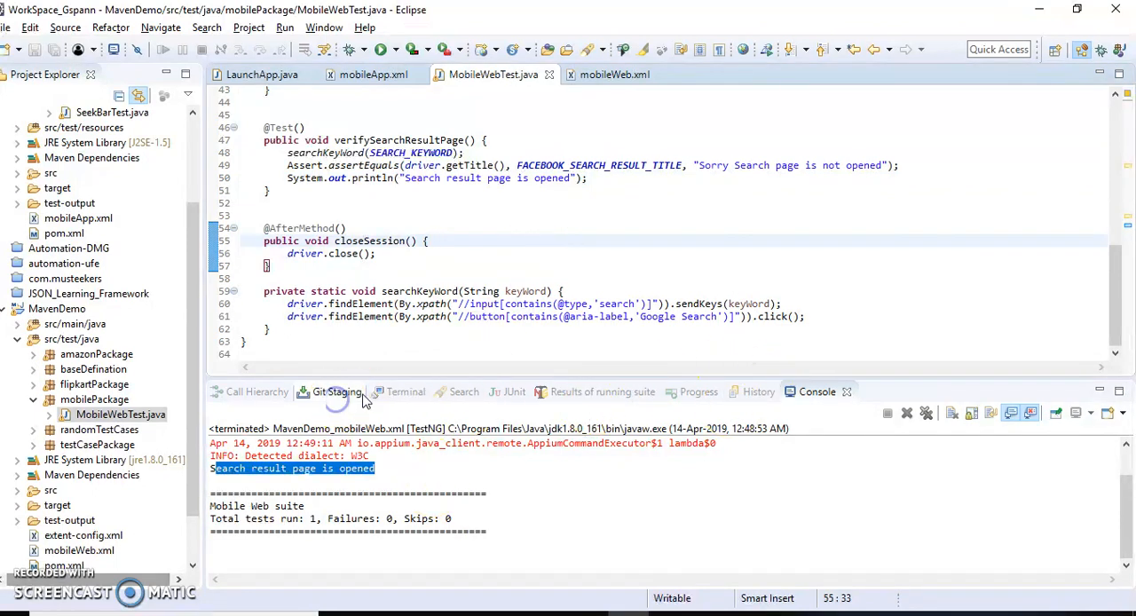
left_click(603, 393)
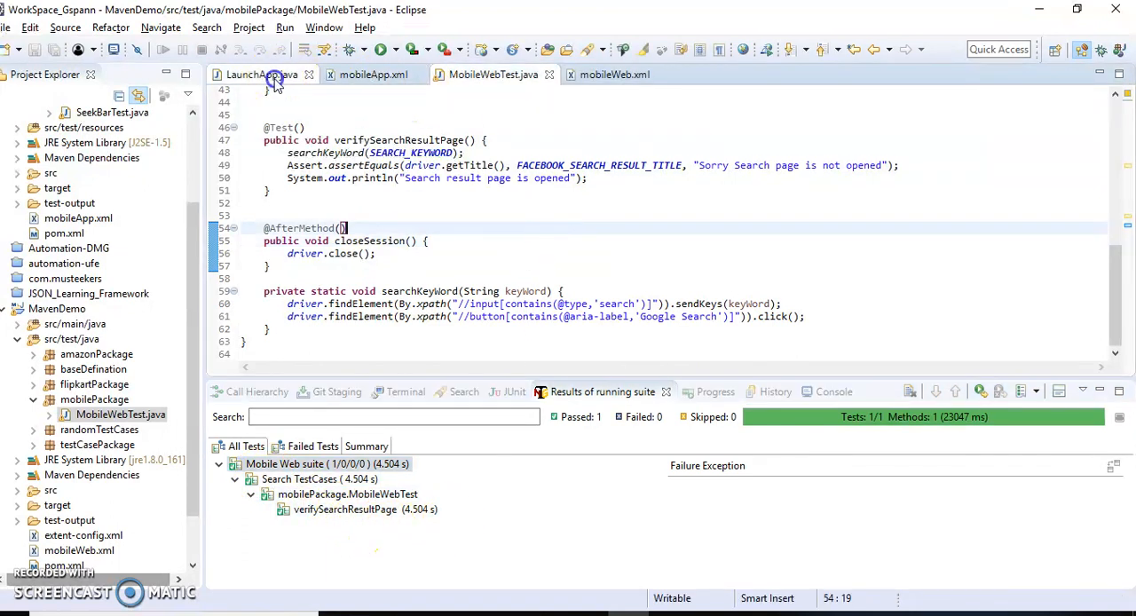
left_click(252, 75)
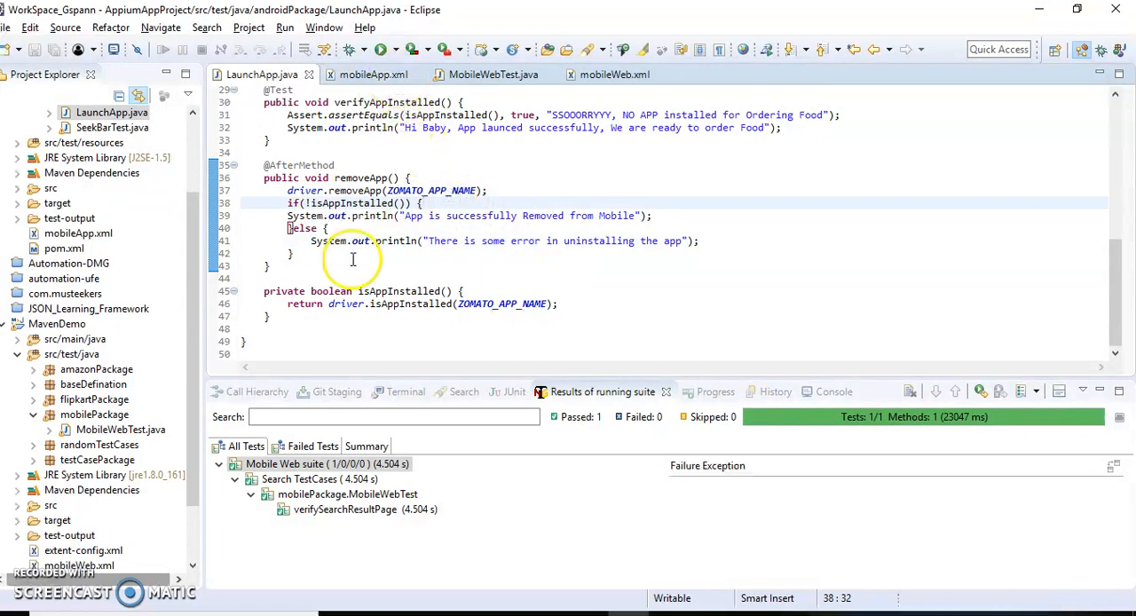
left_click(305, 190)
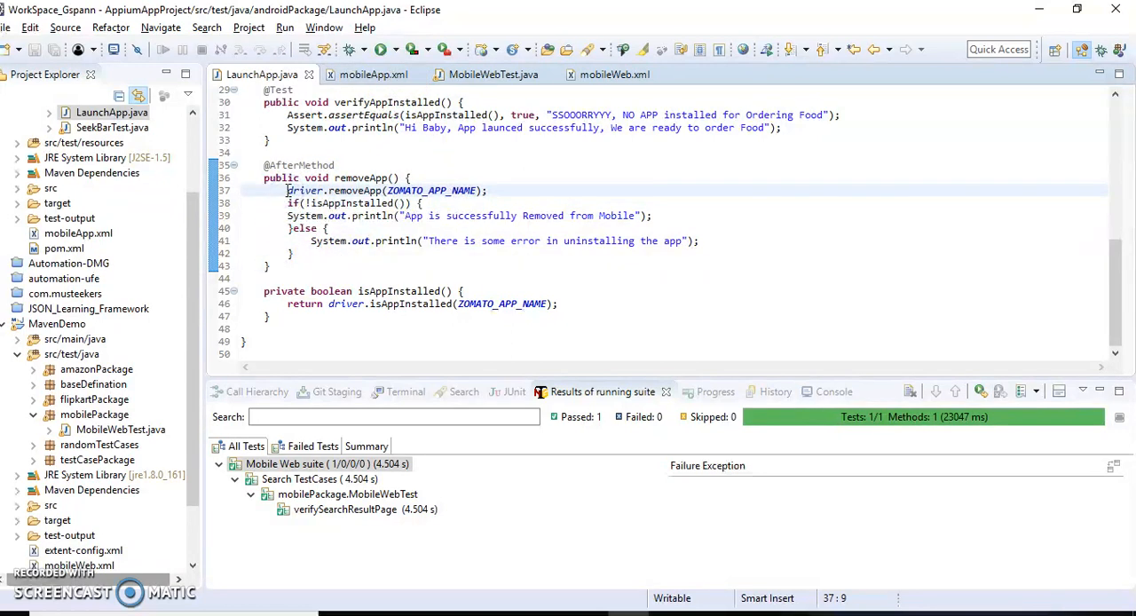
type("//")
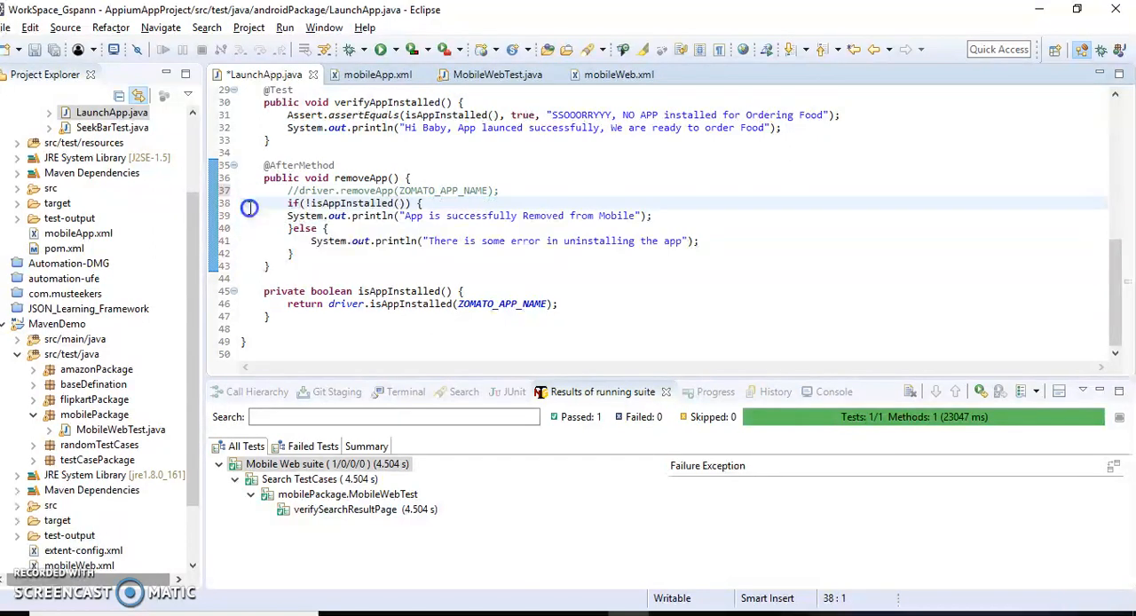
left_click(305, 190)
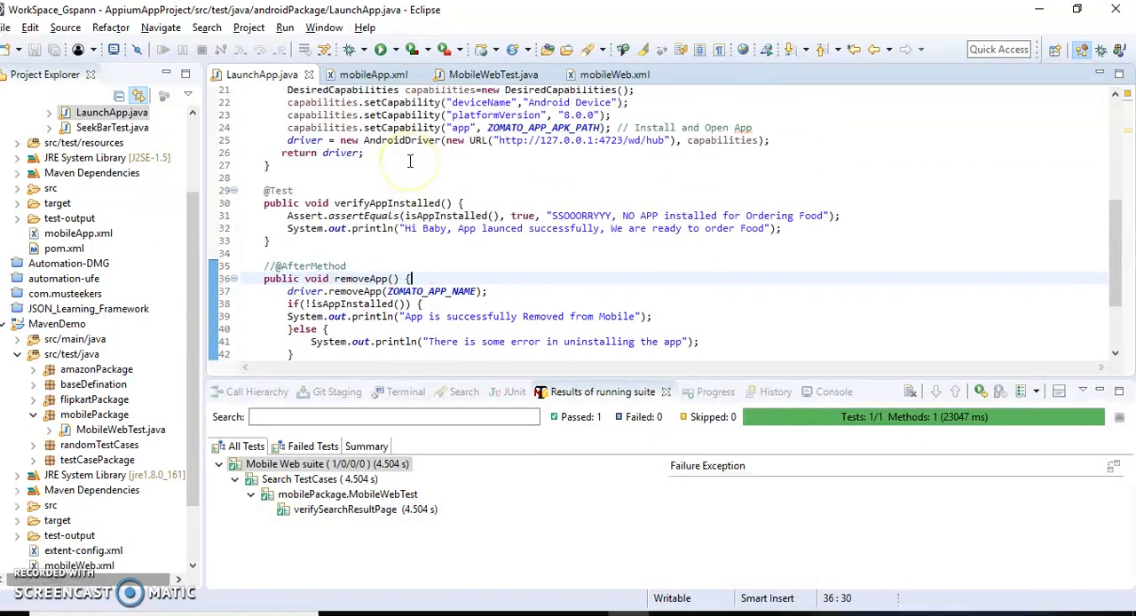
scroll("down", 3)
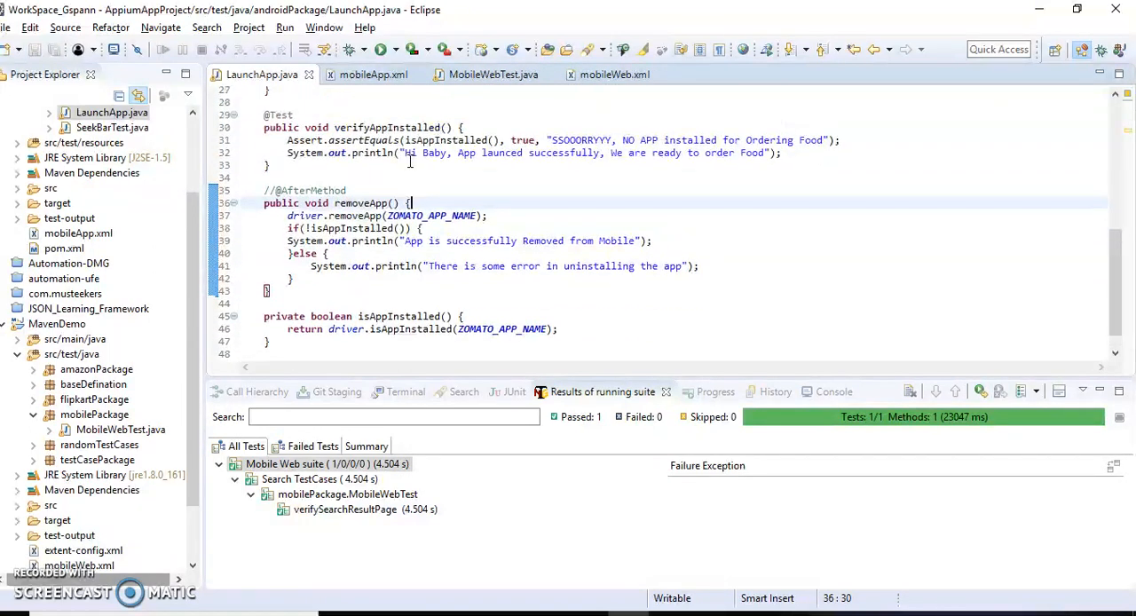
left_click(372, 74)
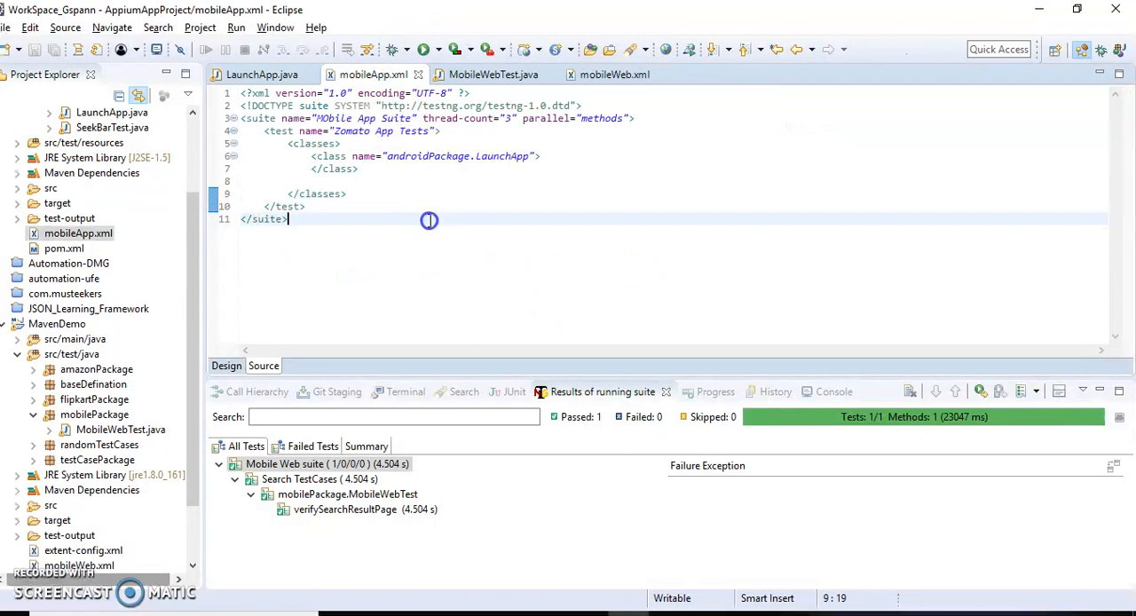
Step: Run mobileApp.xml as a TestNG suite and watch the Zomato app launch on the phone mirror
right_click(430, 220)
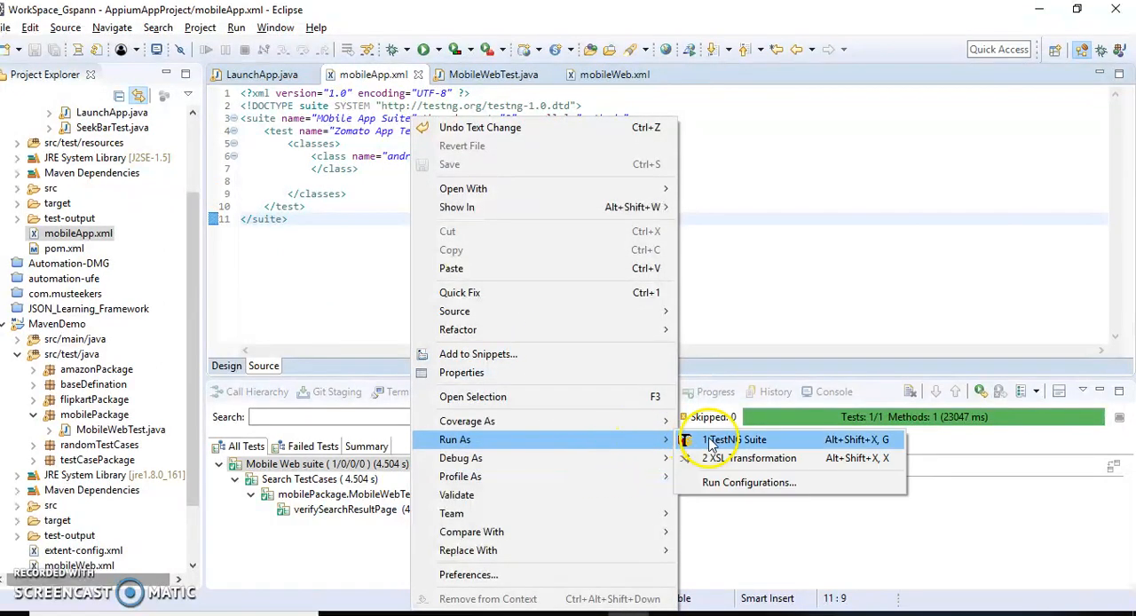
left_click(731, 440)
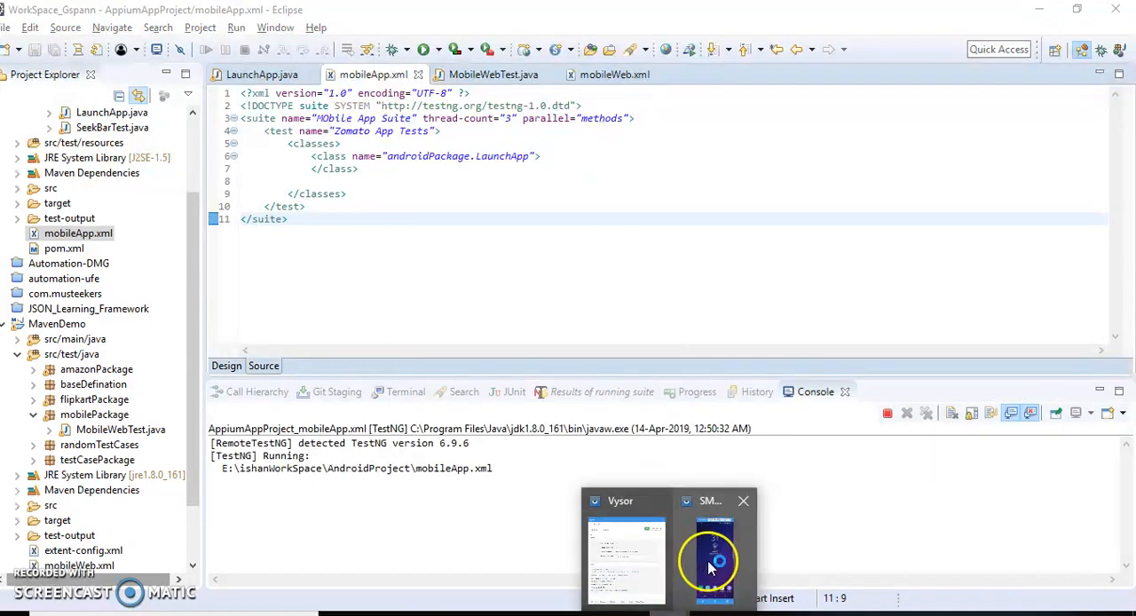
left_click(710, 559)
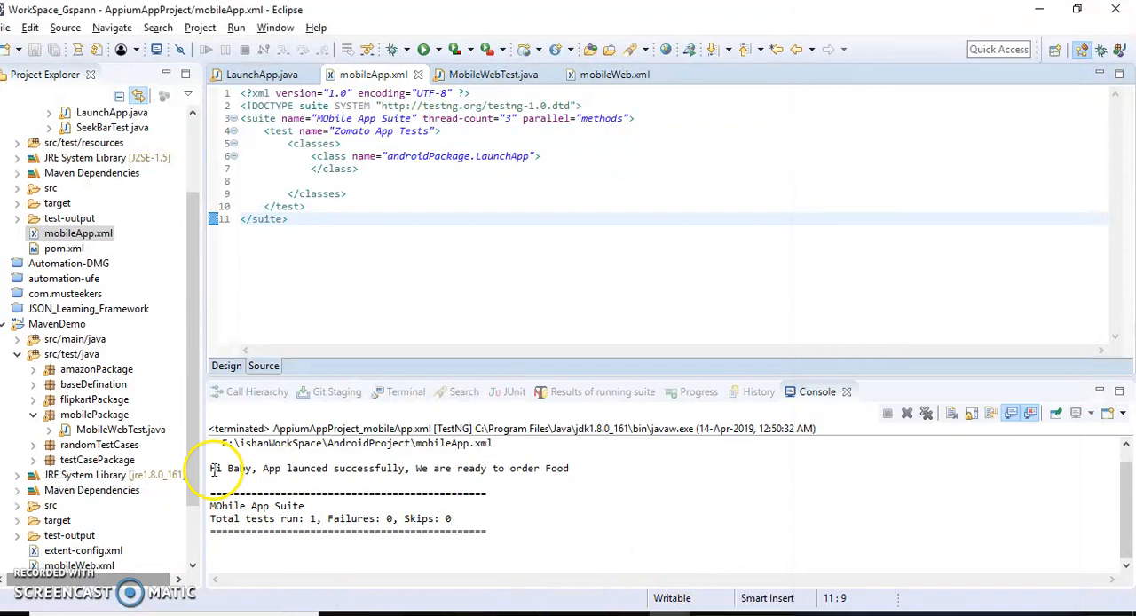
double_click(516, 469)
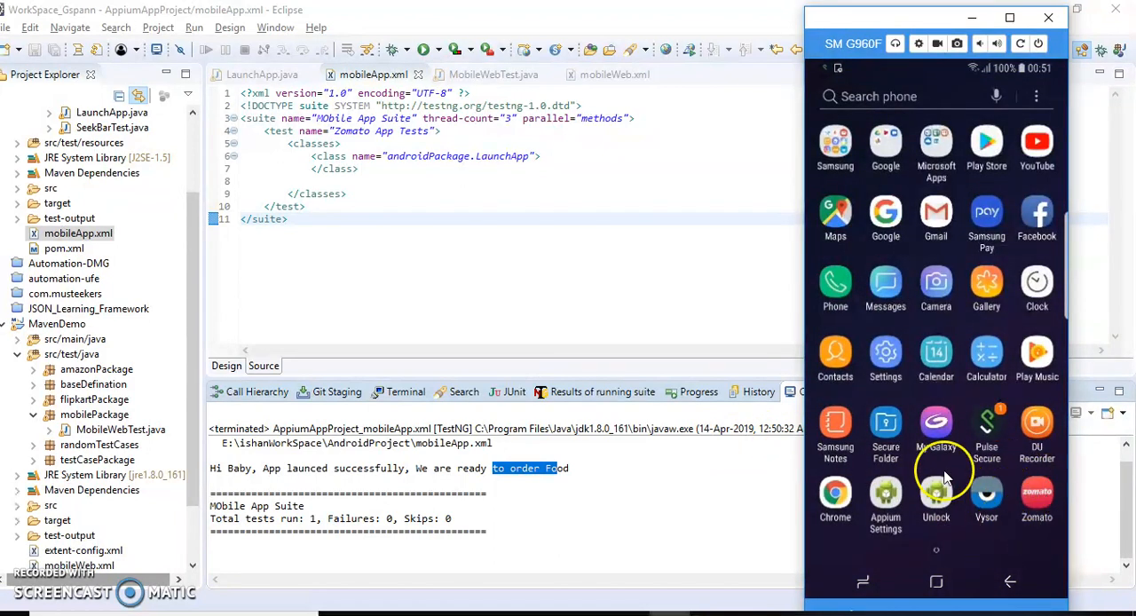
mouse_move(602, 270)
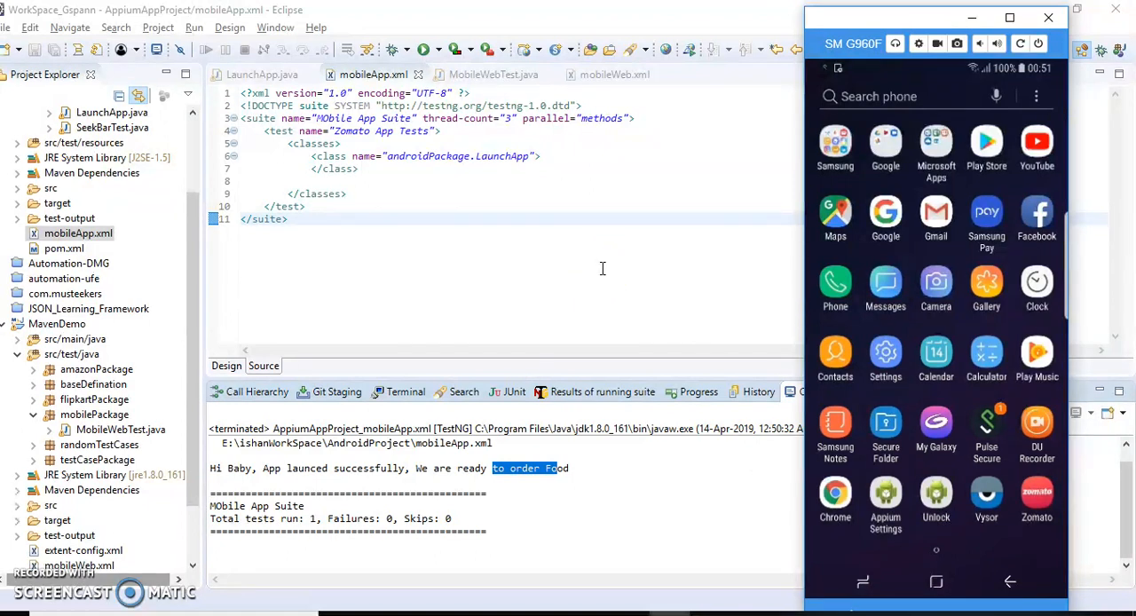
mouse_move(972, 64)
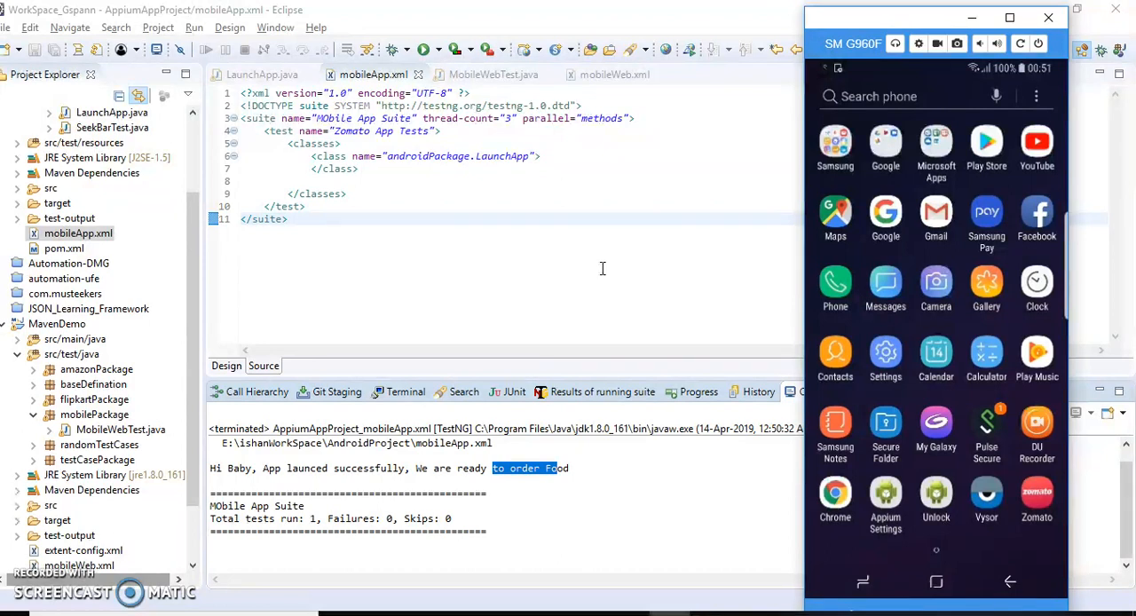
mouse_move(567, 270)
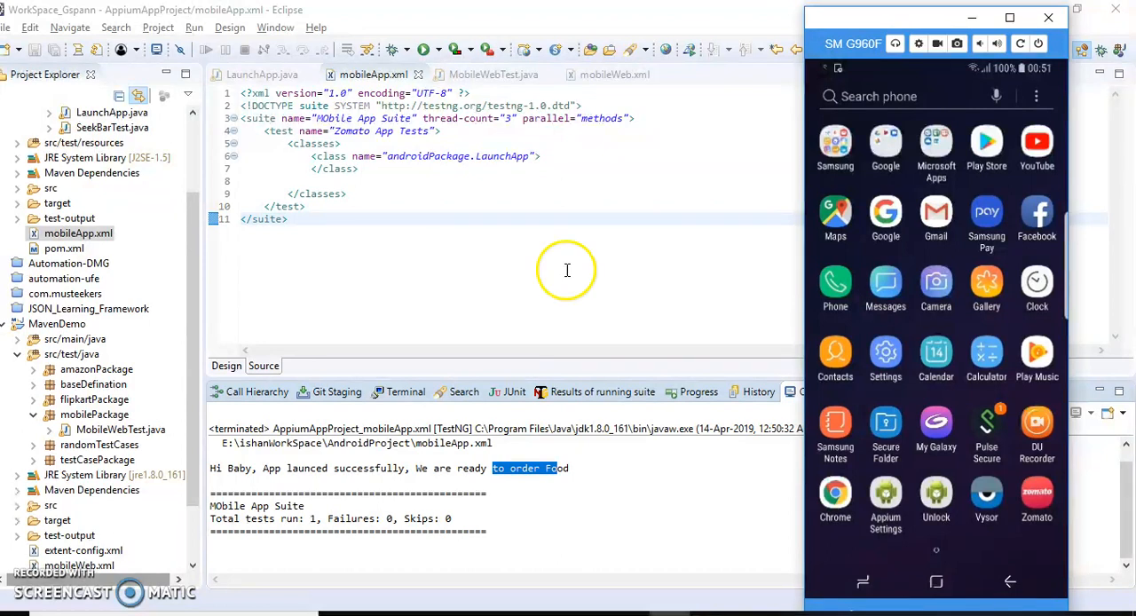